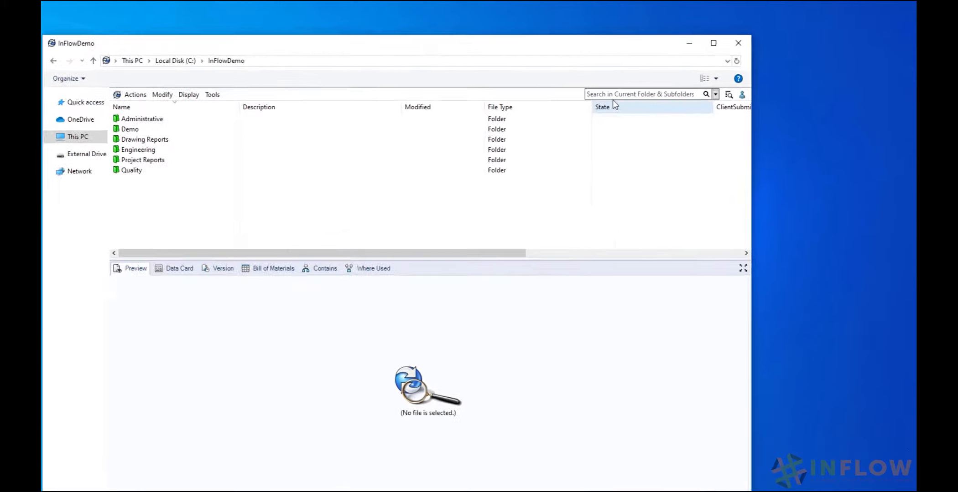
# Quick-search the vault for 'guard' and preview the approved sprocket guard part.
pyautogui.click(640, 94)
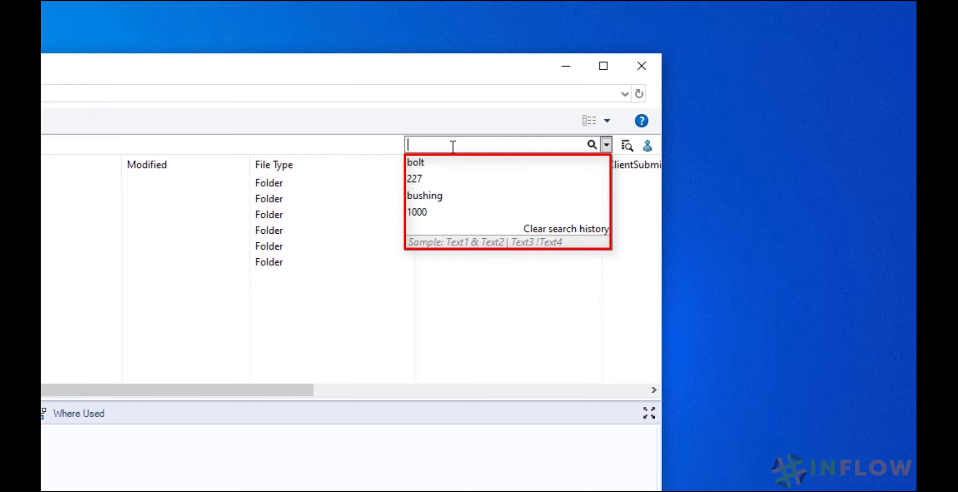
pyautogui.write('guard')
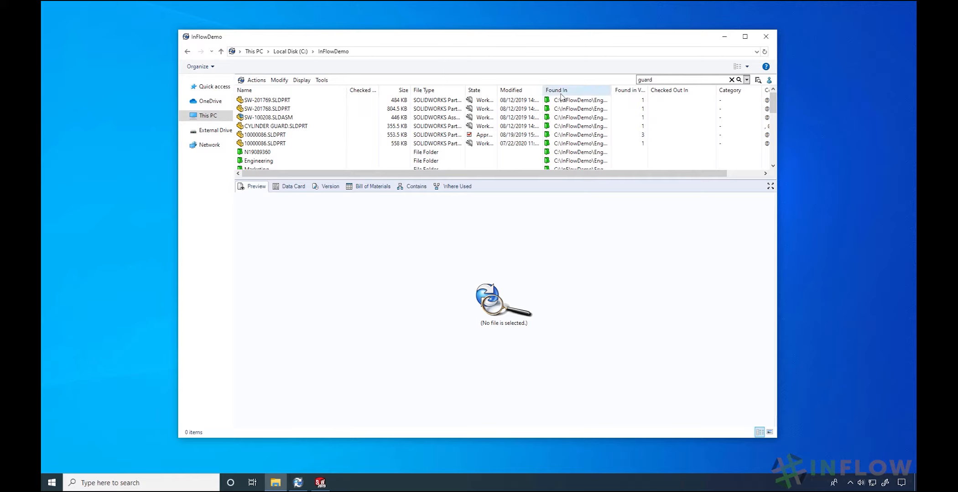
pyautogui.click(264, 134)
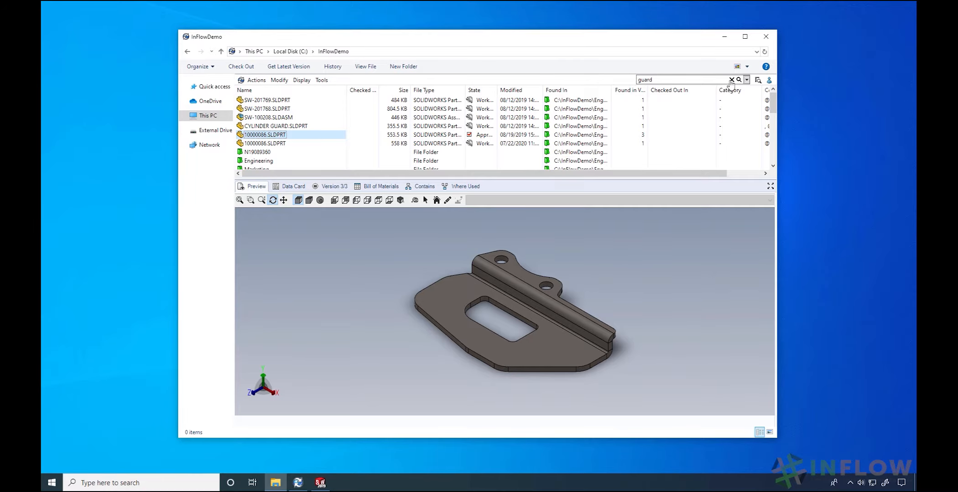
# Clear the guard results and launch the full PDM Search Tool.
pyautogui.click(731, 79)
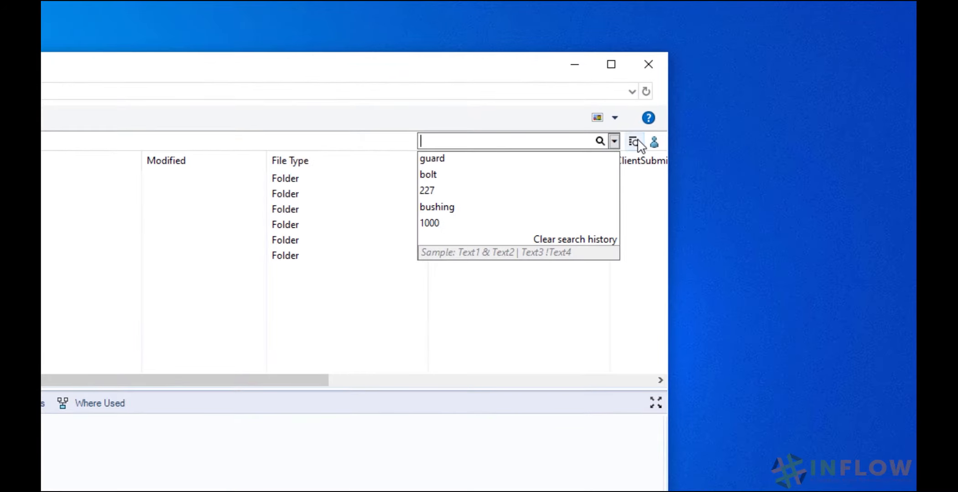
pyautogui.click(635, 142)
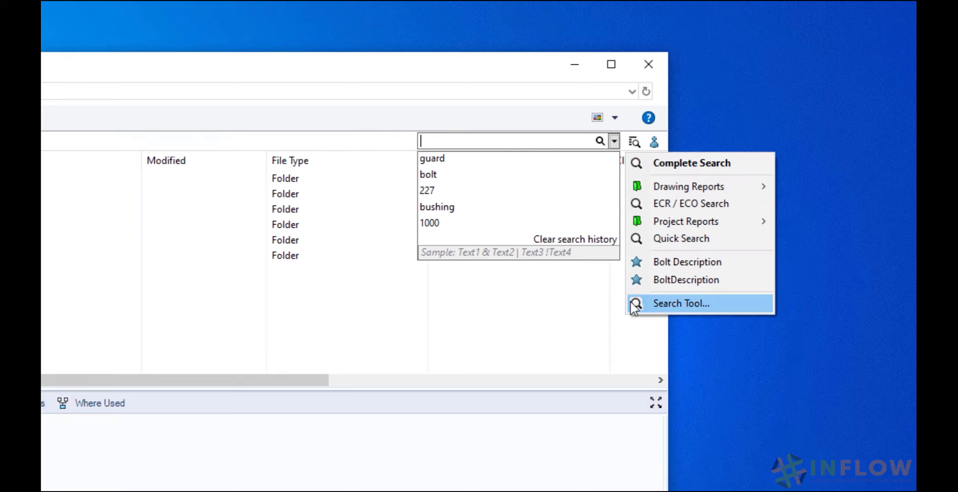
pyautogui.click(680, 304)
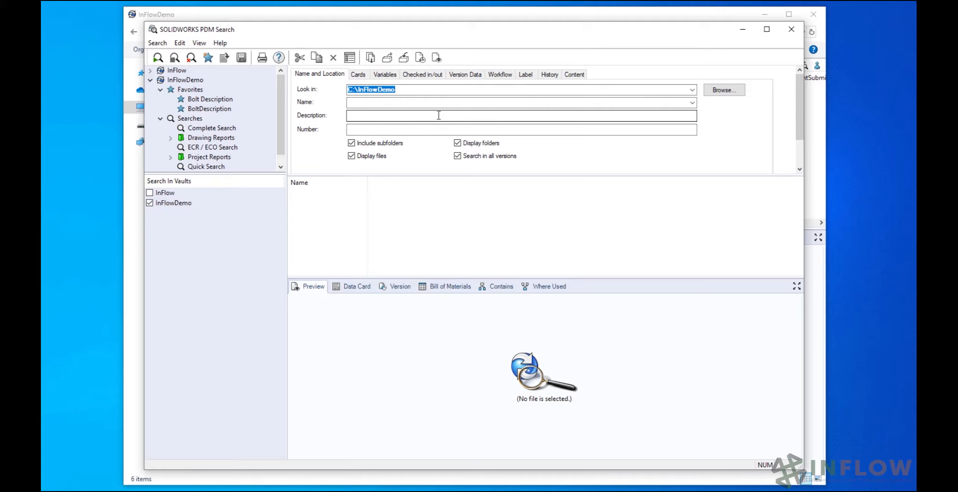
# Search descriptions for 'guard' and preview the approved part 10000086.SLDPRT.
pyautogui.write('guard')
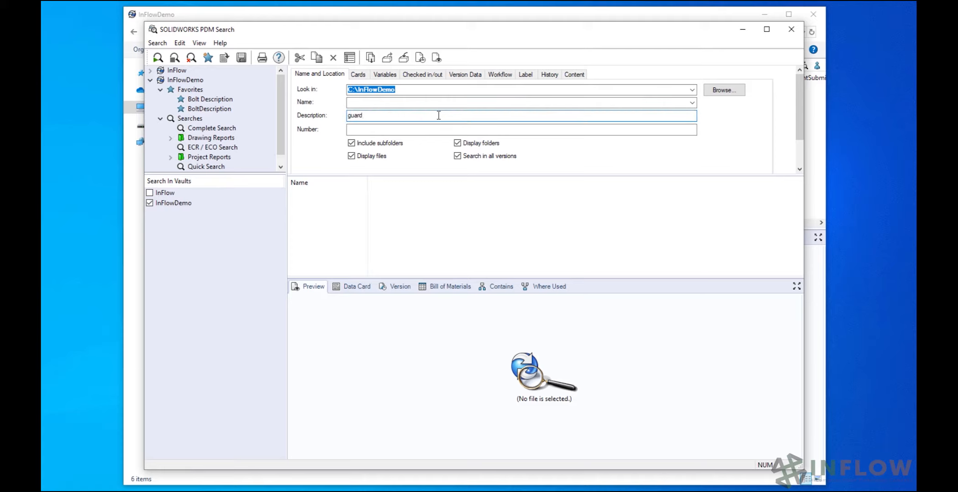
pyautogui.click(157, 57)
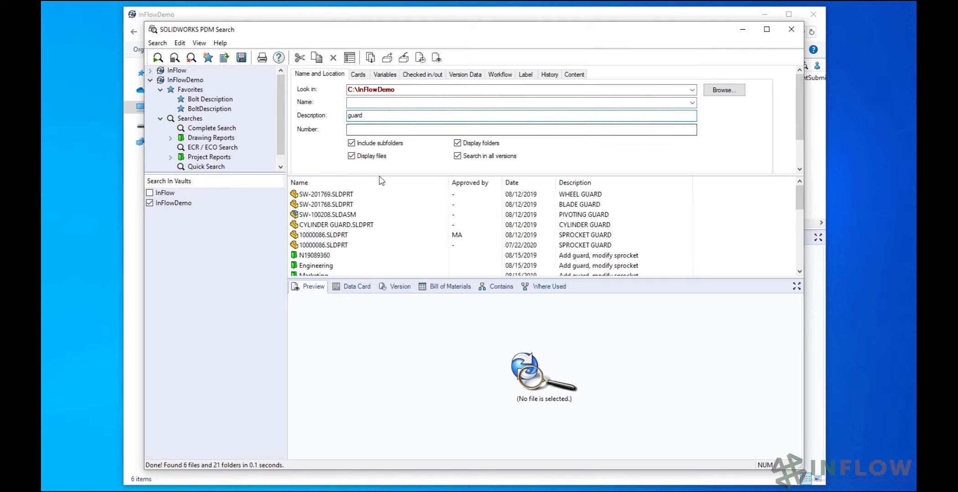
pyautogui.click(322, 236)
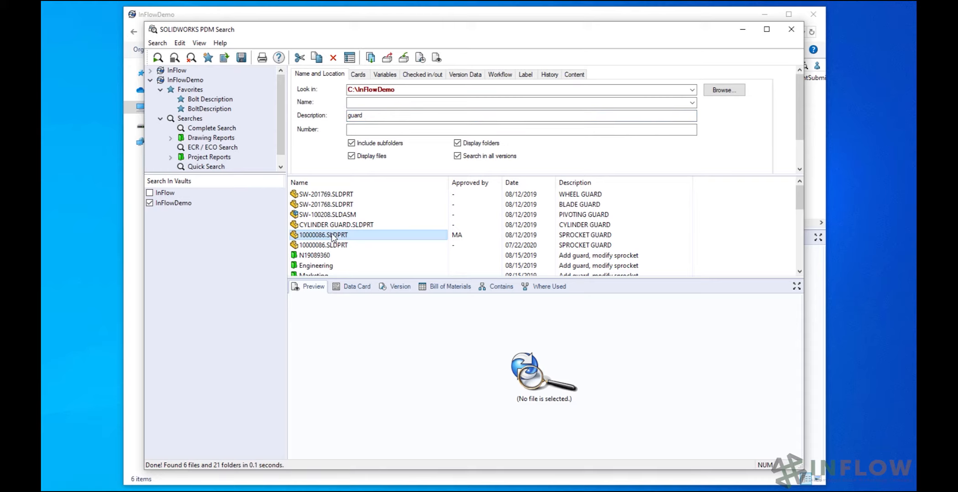
pyautogui.click(323, 234)
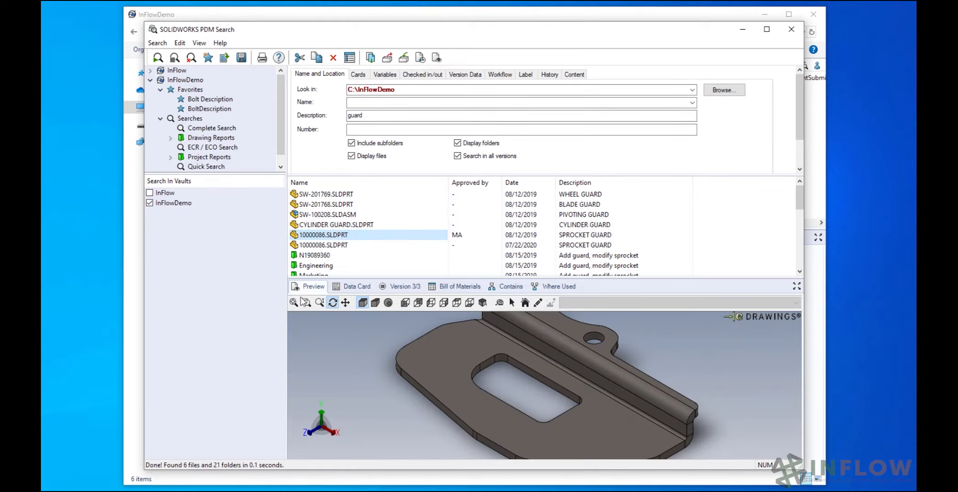
pyautogui.click(294, 302)
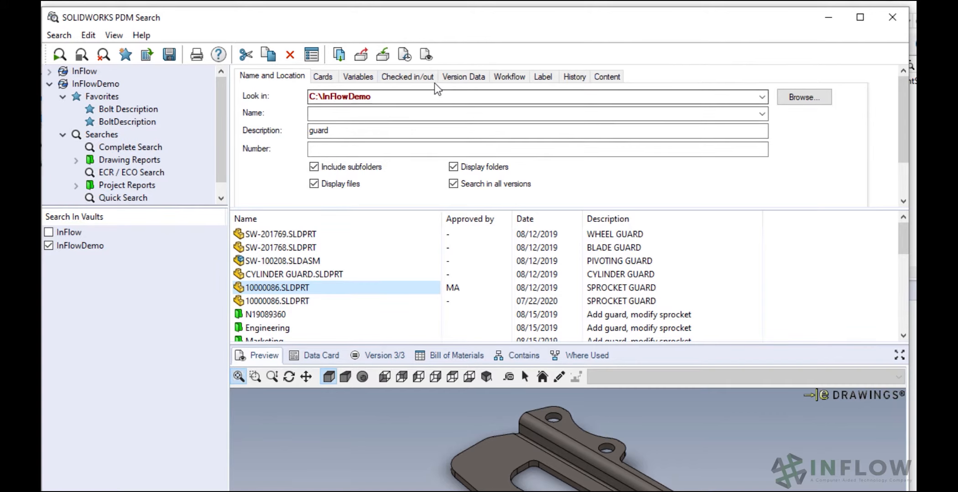
# Check the Checked in/out user list, then filter results to the Approved workflow state.
pyautogui.click(407, 76)
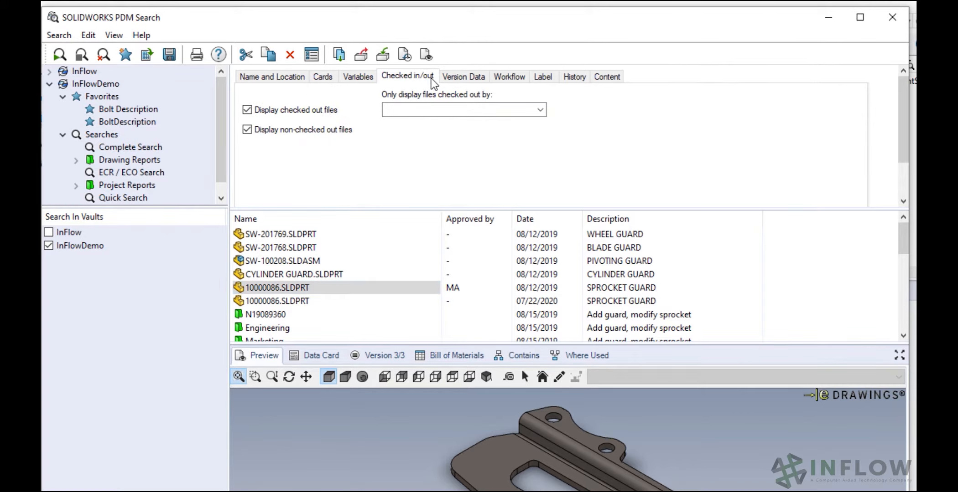
pyautogui.moveTo(525, 107)
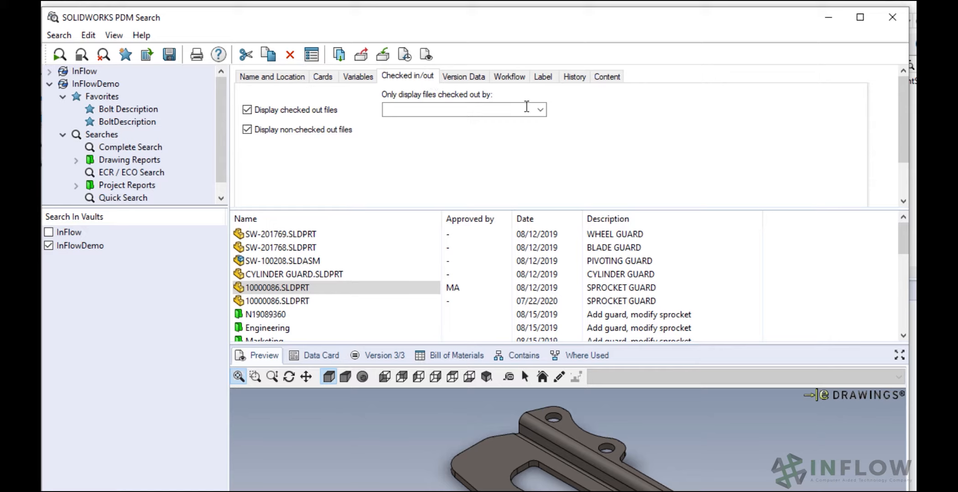
pyautogui.click(538, 110)
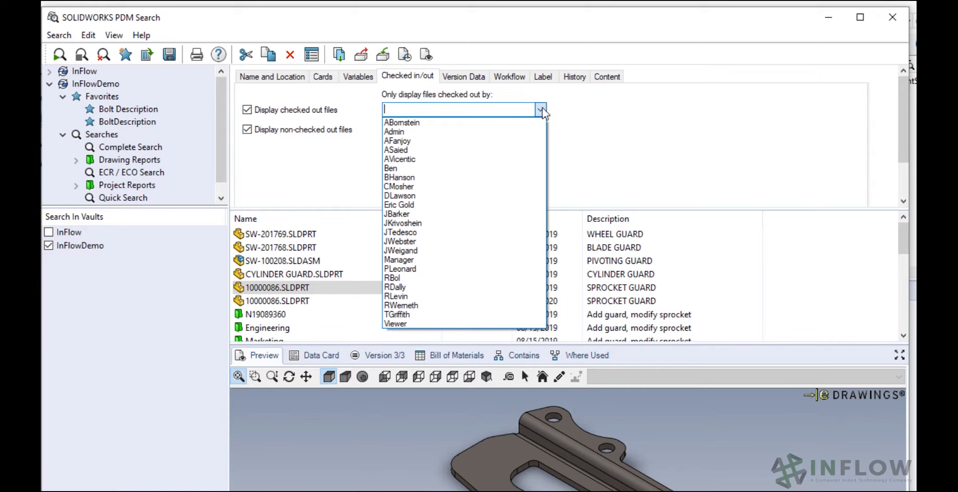
pyautogui.click(540, 109)
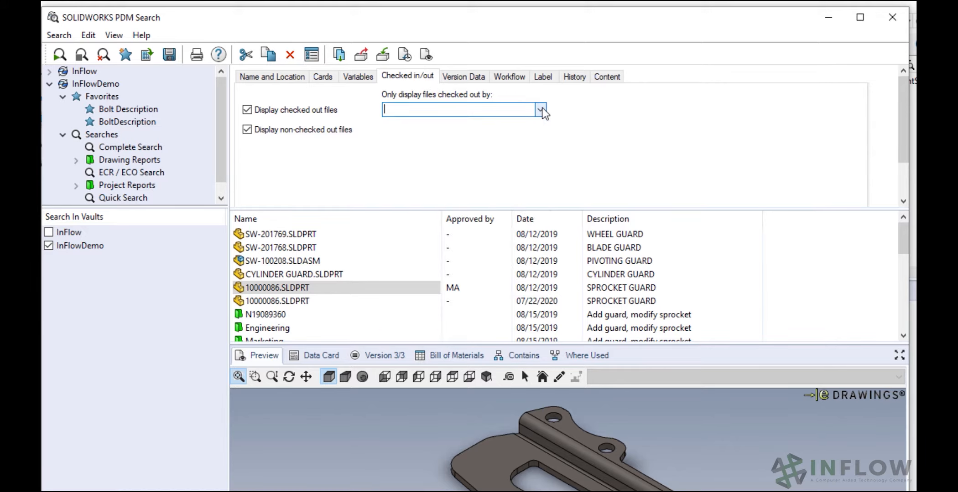
pyautogui.click(509, 77)
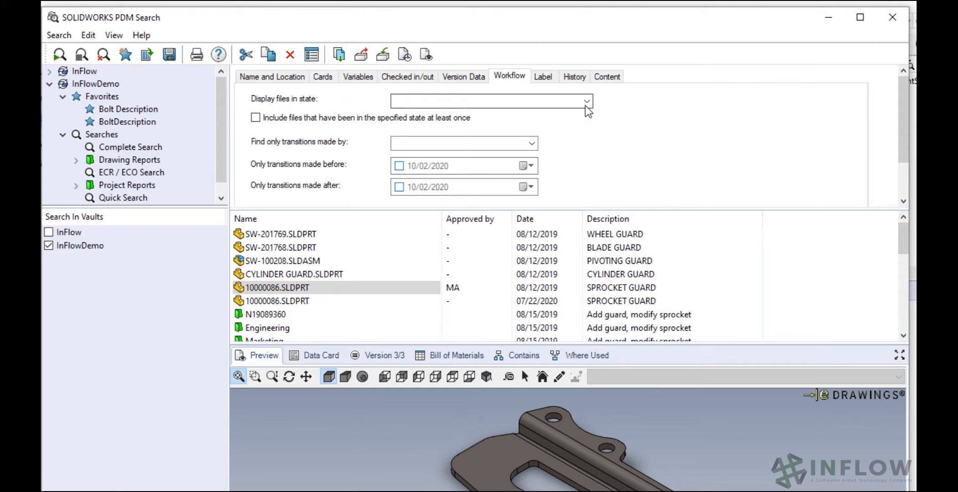
pyautogui.click(584, 101)
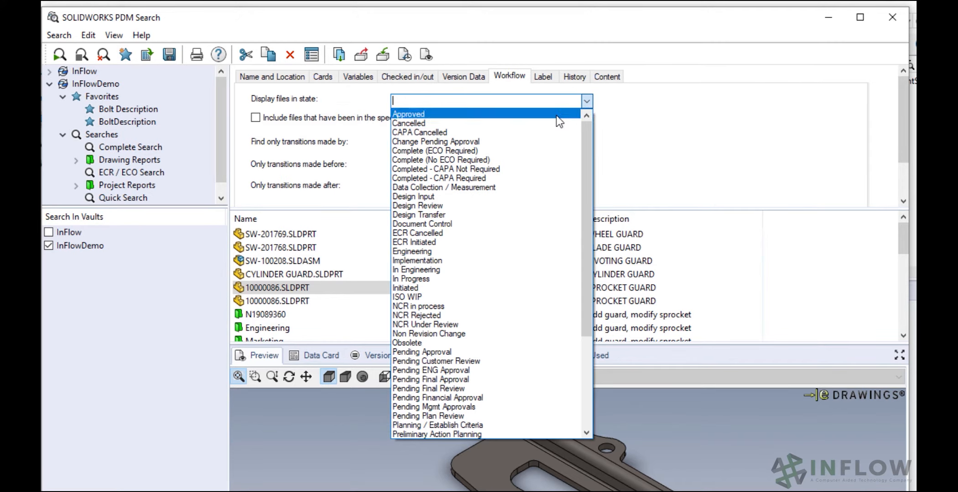
pyautogui.click(408, 113)
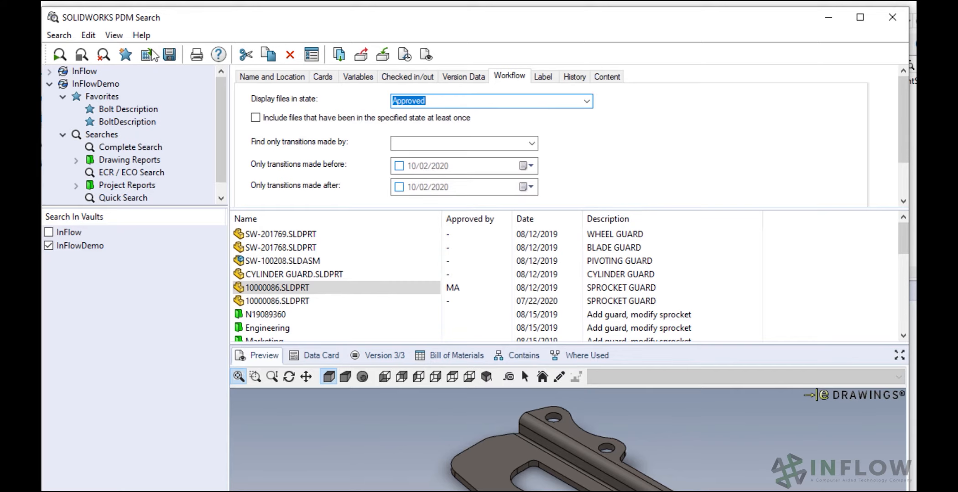
# Save the search as favorite 'Guard', shared with another user and Administrators.
pyautogui.click(146, 55)
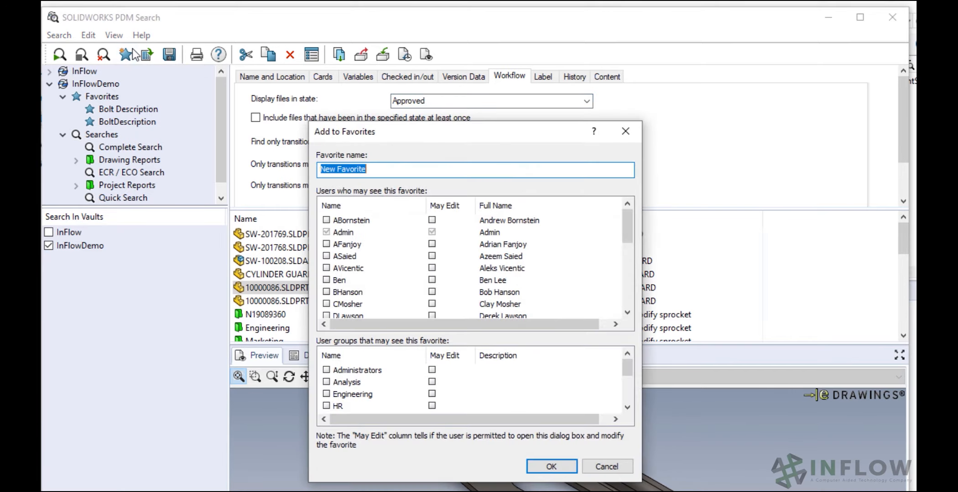
pyautogui.write('G')
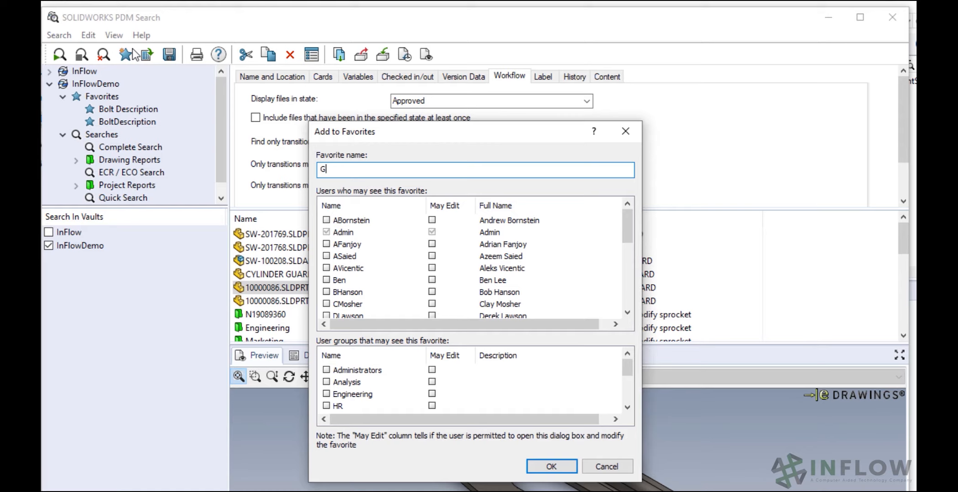
pyautogui.write('uard')
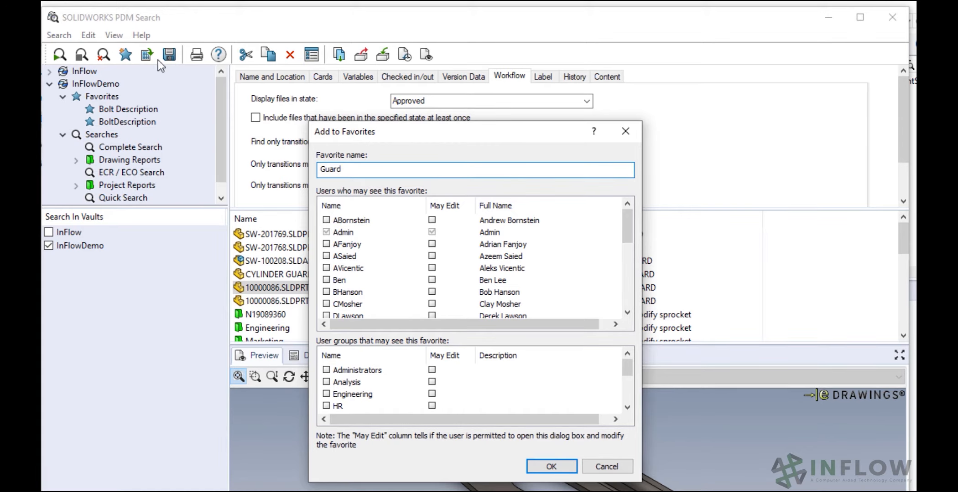
pyautogui.scroll(-3)
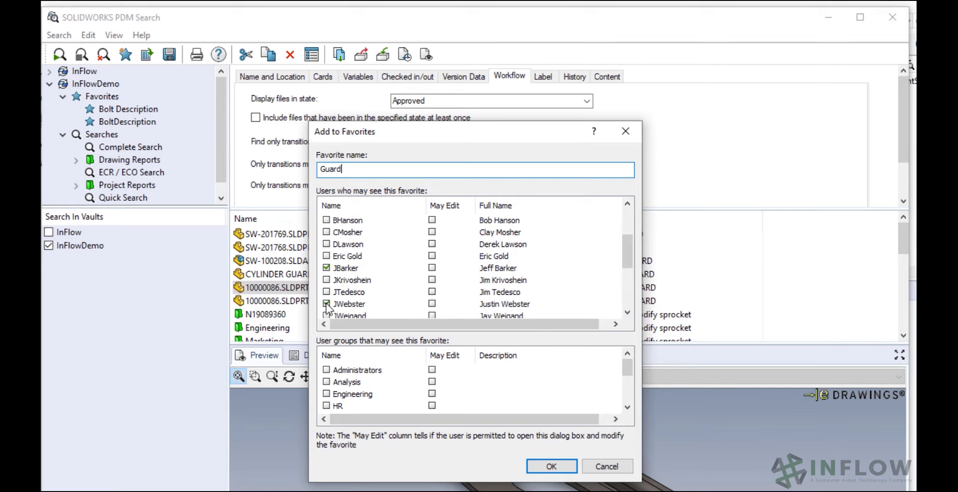
pyautogui.click(326, 304)
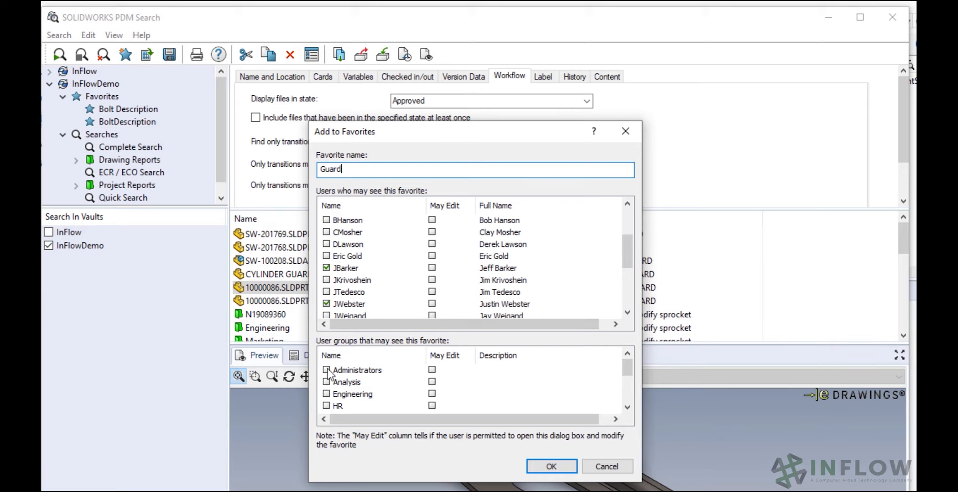
pyautogui.click(326, 370)
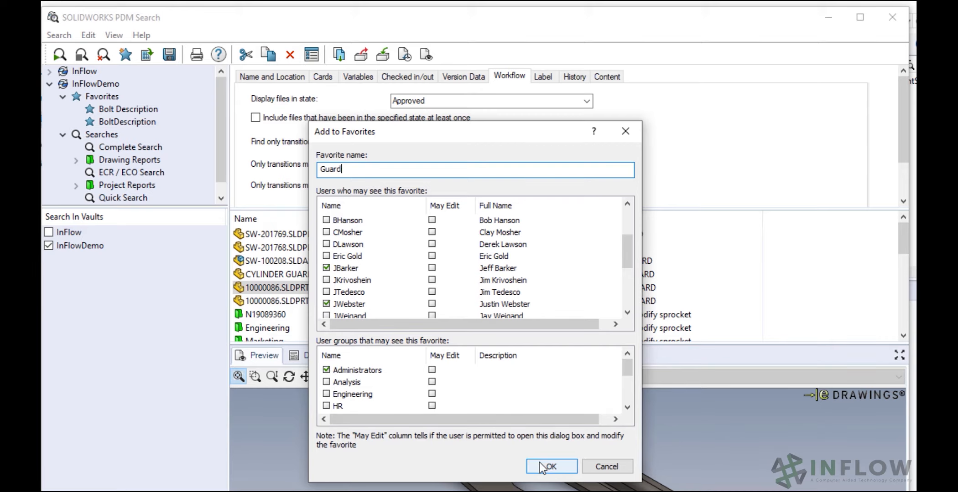
pyautogui.click(550, 466)
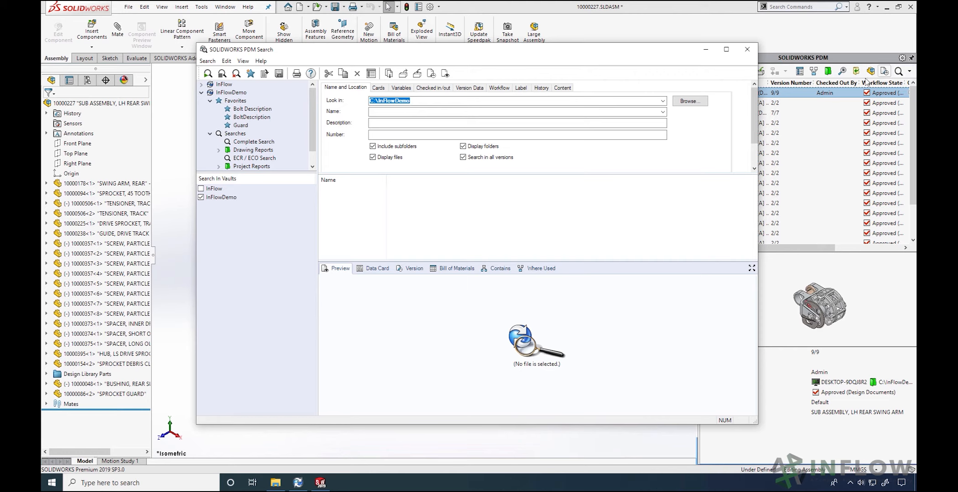
# Search descriptions for 'bolt' and drag pivot bolt SW-201808.SLDPRT into the swing arm assembly.
pyautogui.click(516, 123)
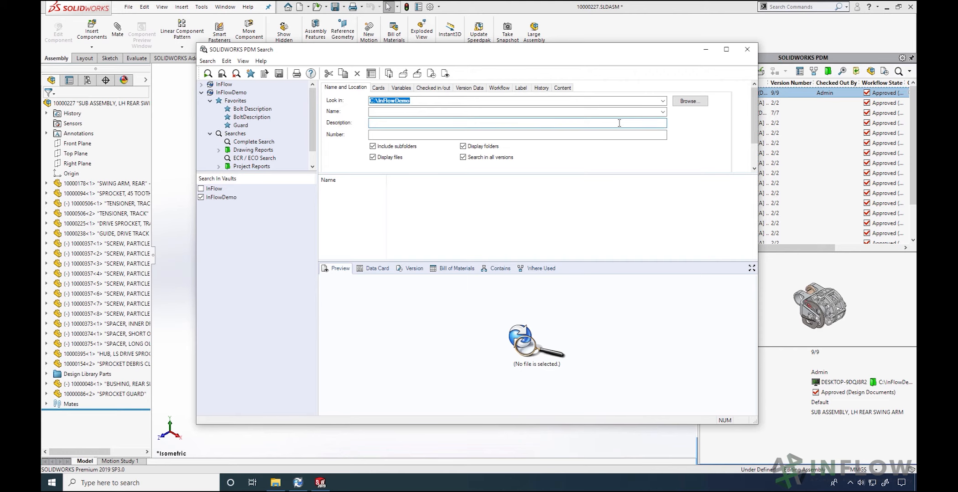
pyautogui.write('bolt')
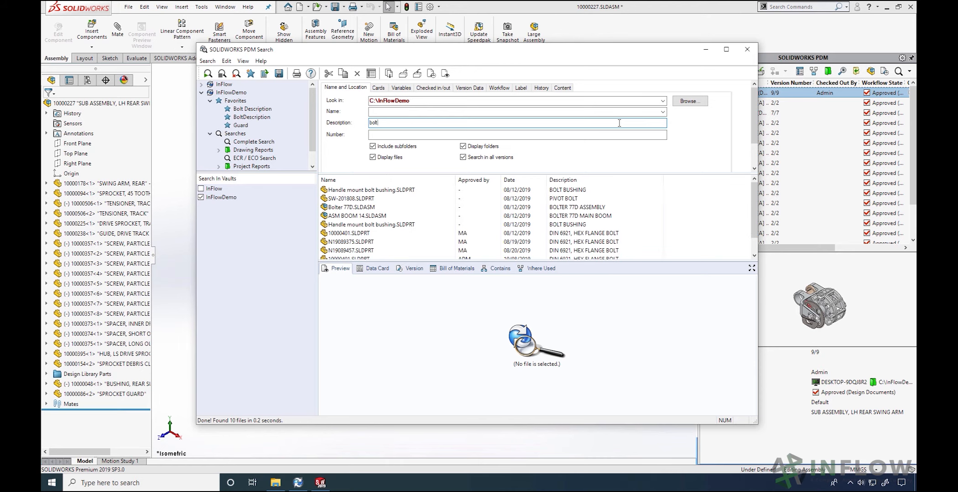
pyautogui.click(350, 199)
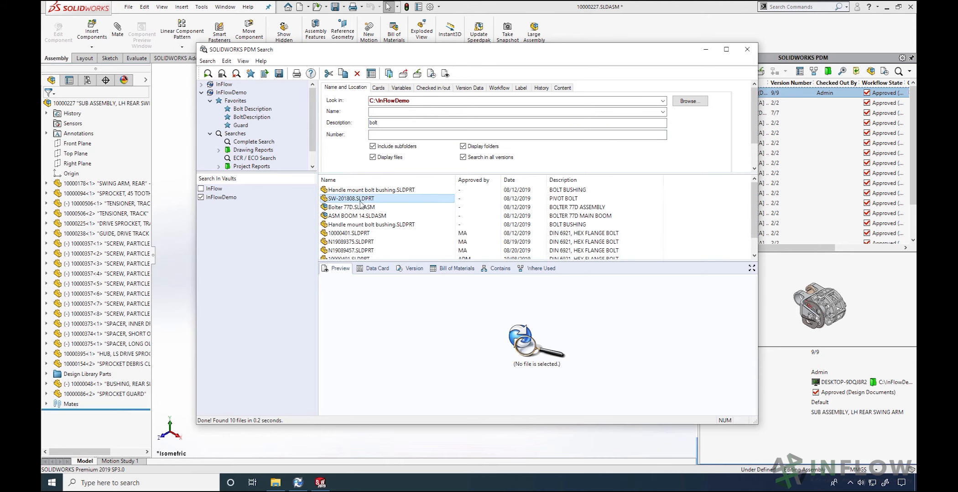
pyautogui.click(350, 199)
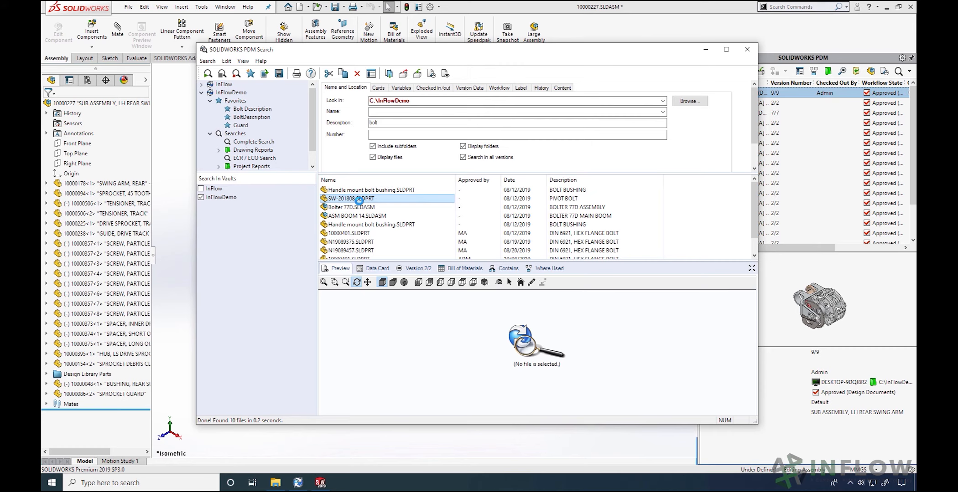
pyautogui.click(349, 198)
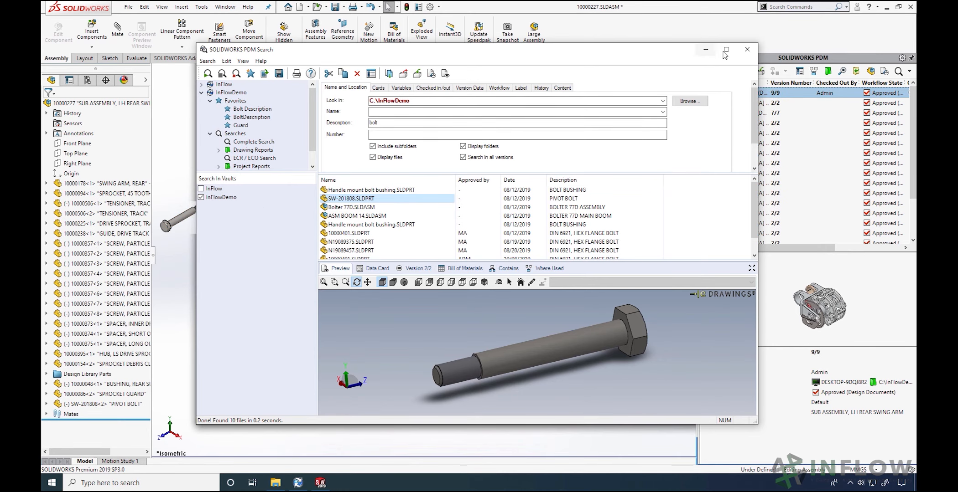
pyautogui.click(746, 49)
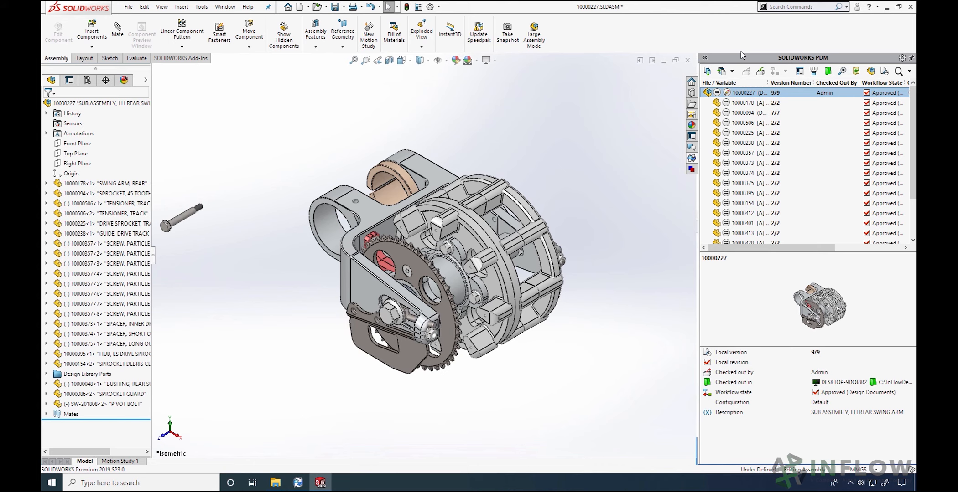